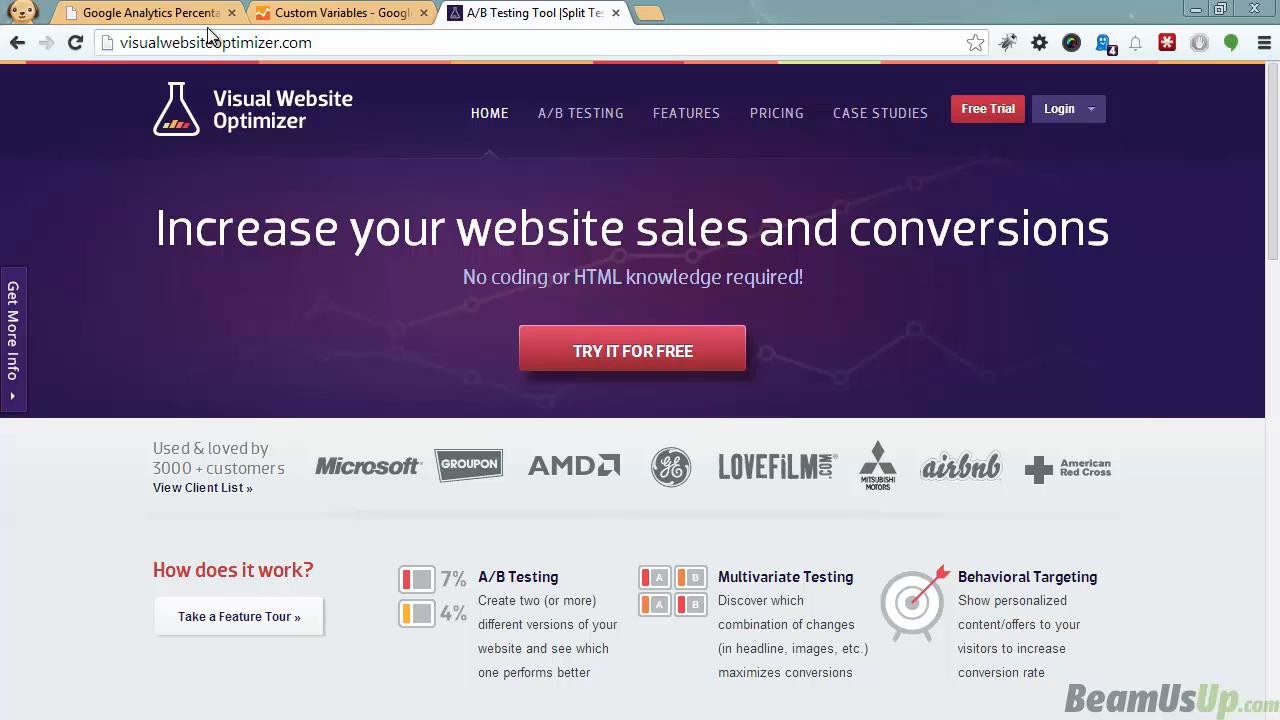
Show the Custom Variable (Value 04) report table with Control and Variation-1 visits and conversions
left_click(340, 12)
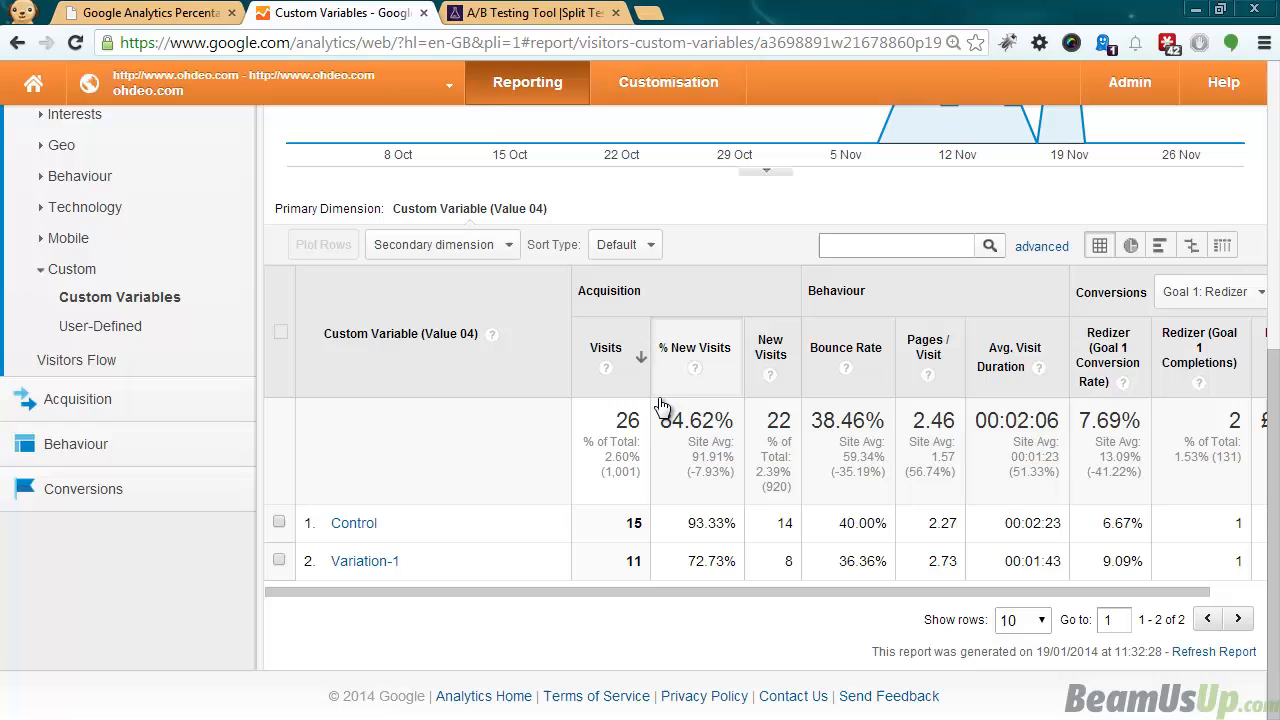
scroll("right", 3)
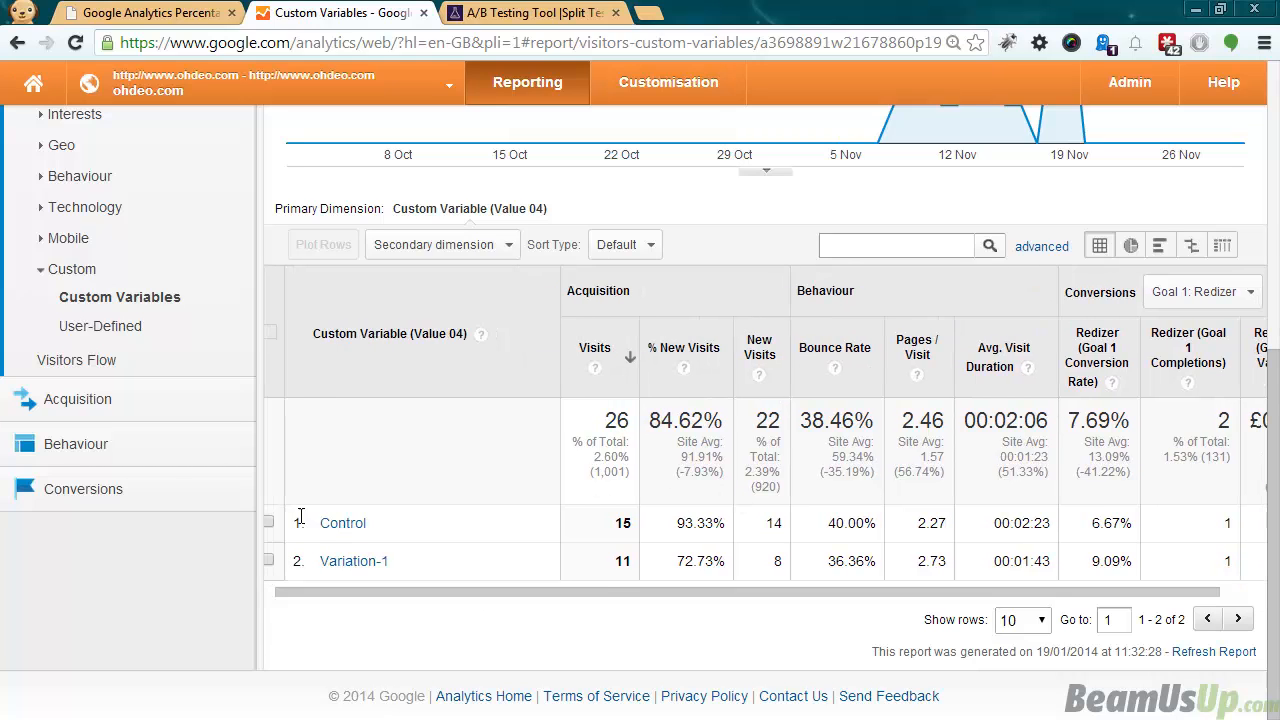
mouse_move(616, 564)
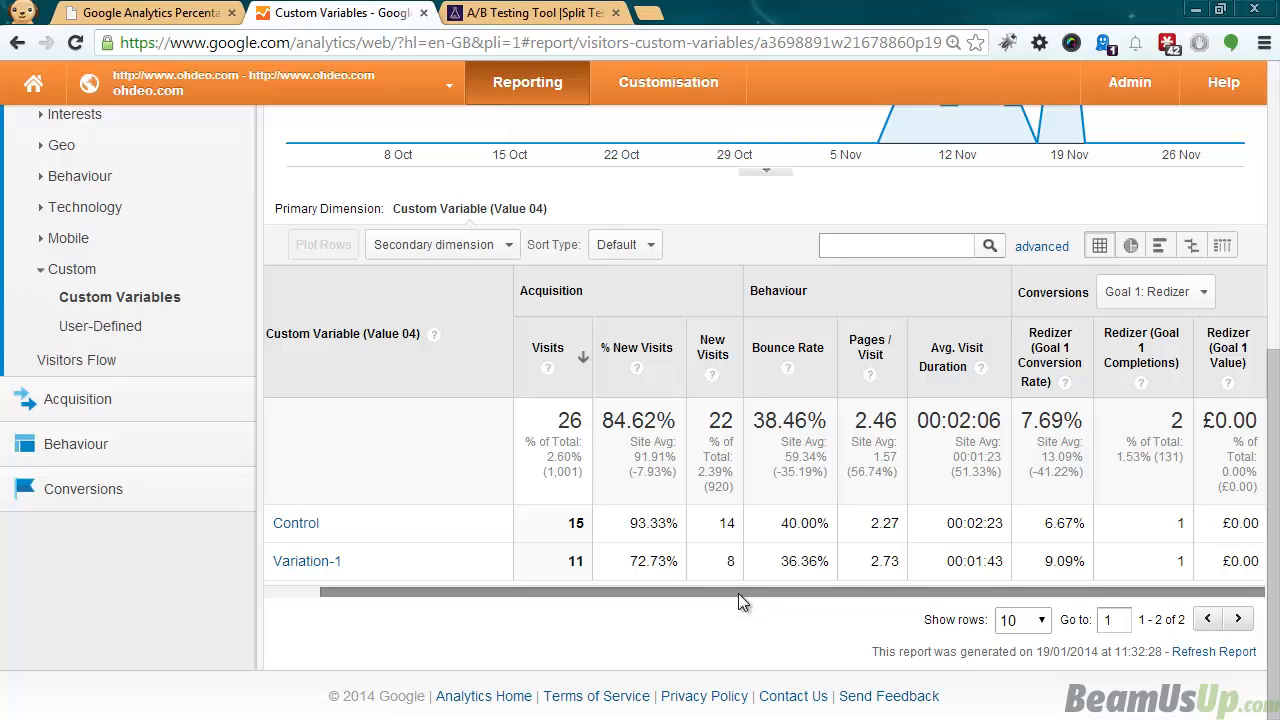
mouse_move(760, 580)
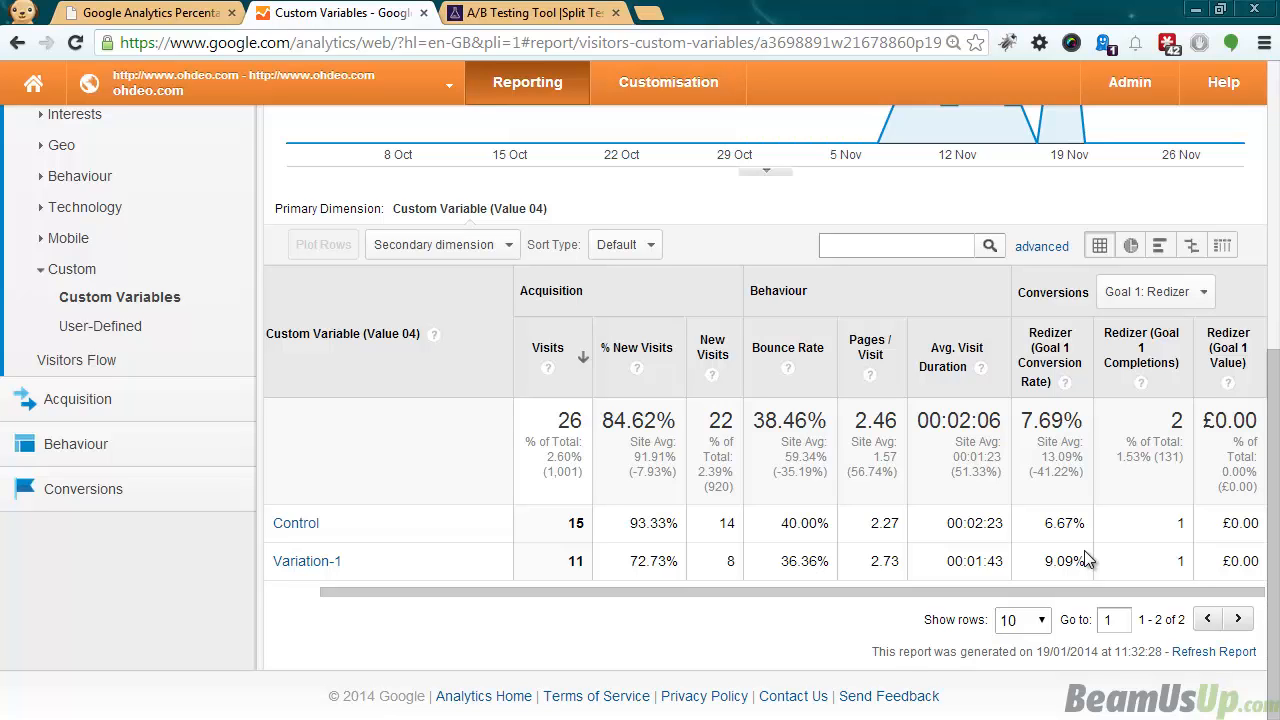
scroll("up", 3)
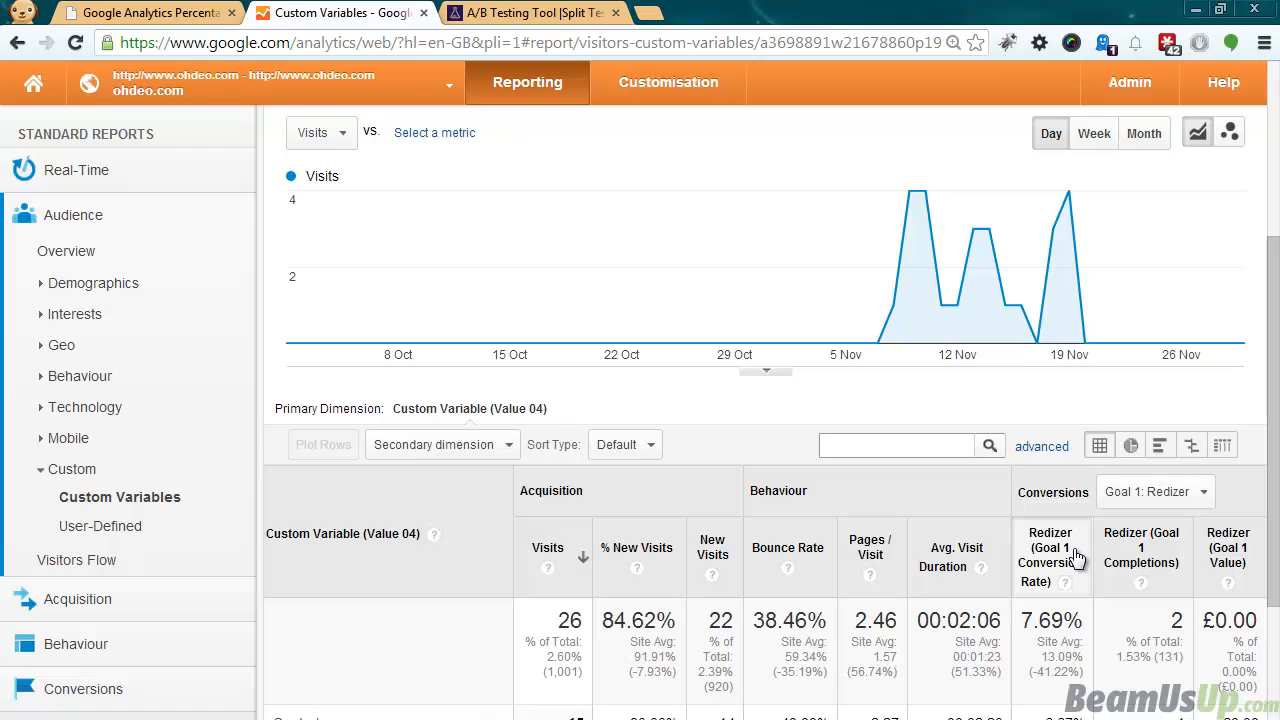
mouse_move(860, 536)
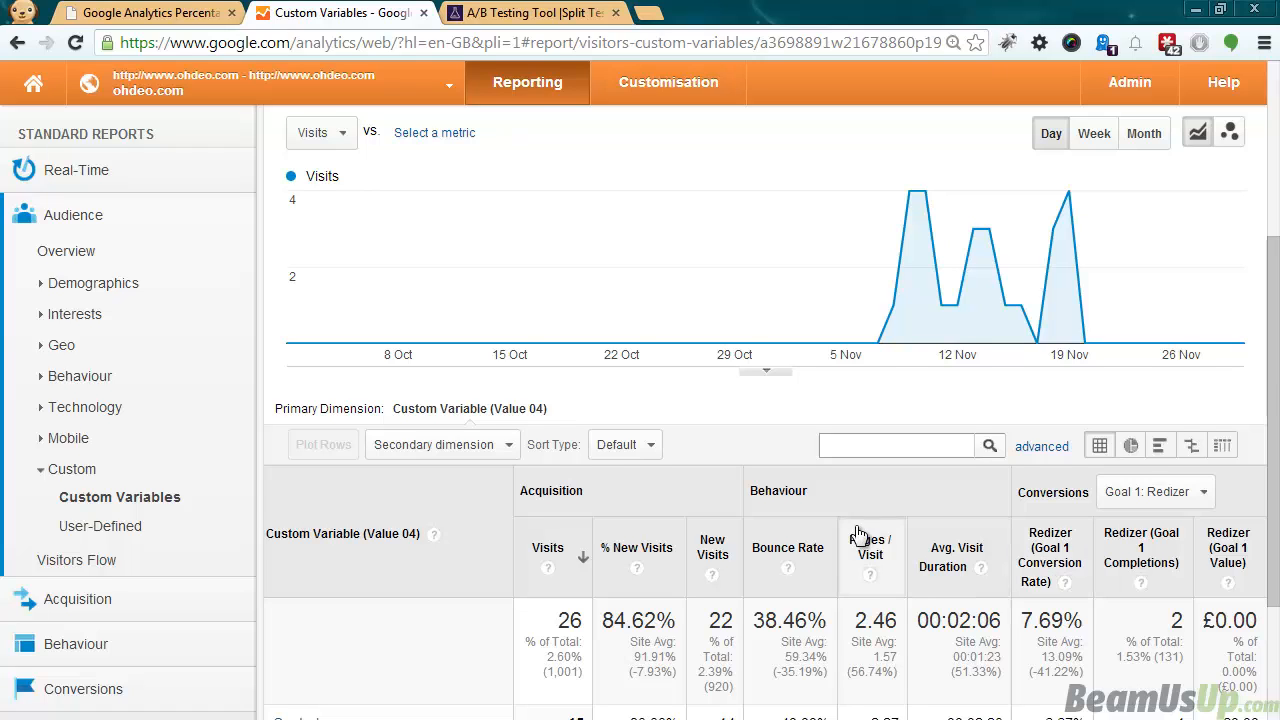
scroll("down", 3)
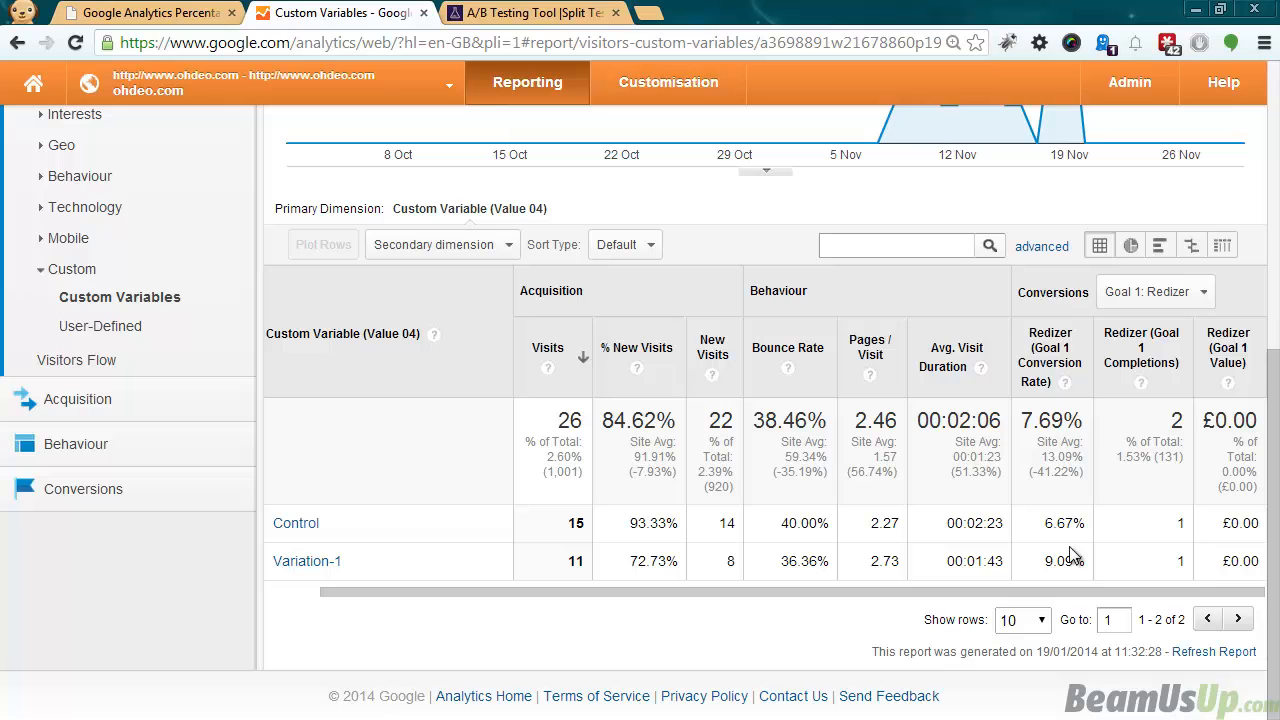
mouse_move(858, 540)
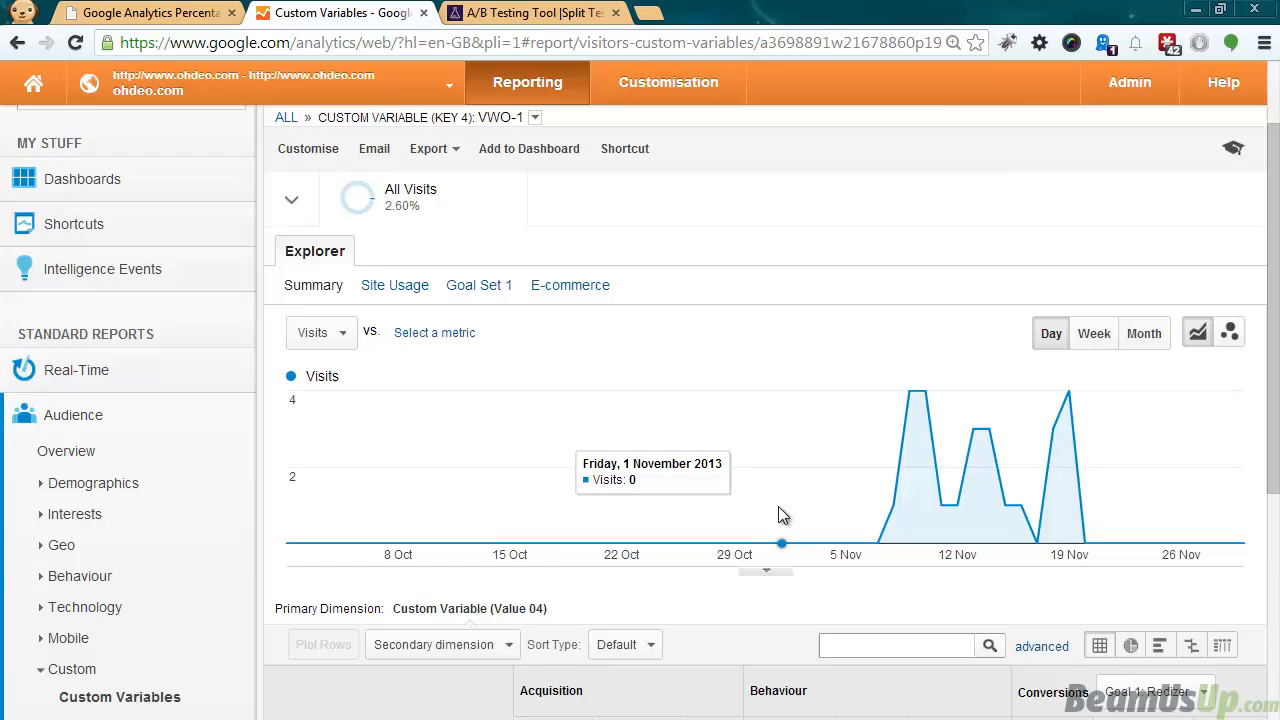
Export the Custom Variables report as a CSV download from the Export menu
left_click(428, 148)
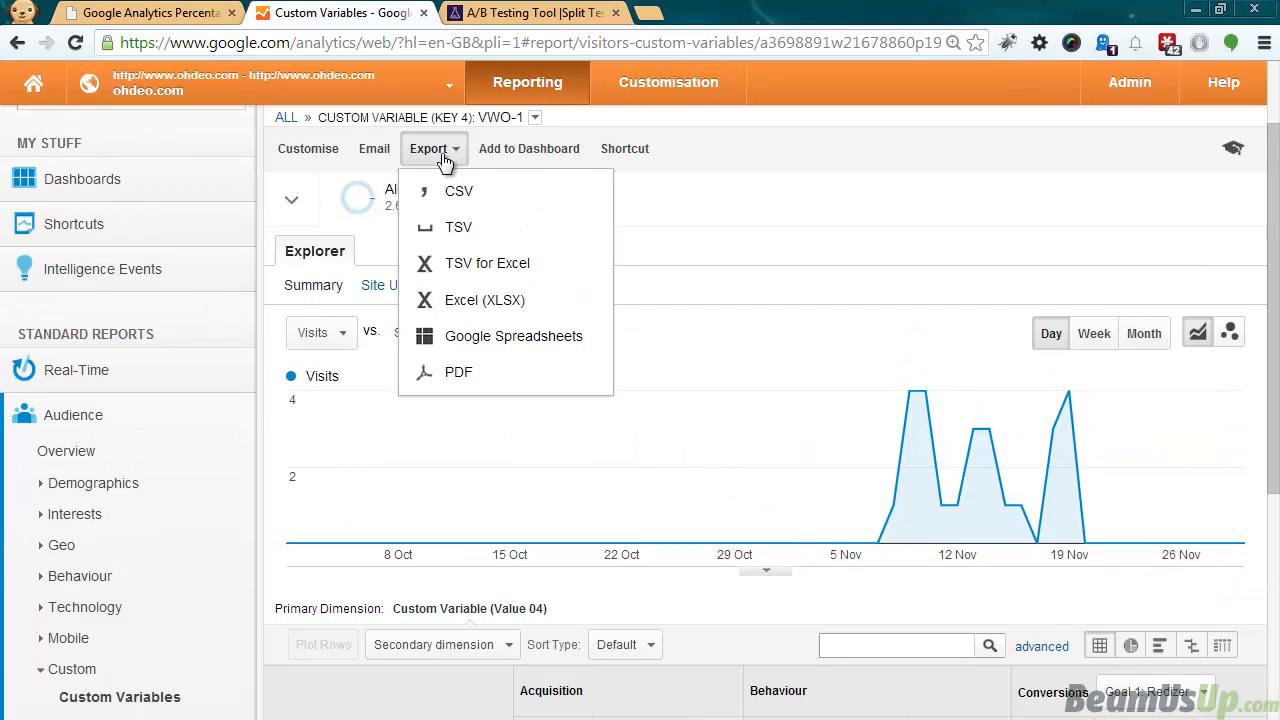
mouse_move(470, 336)
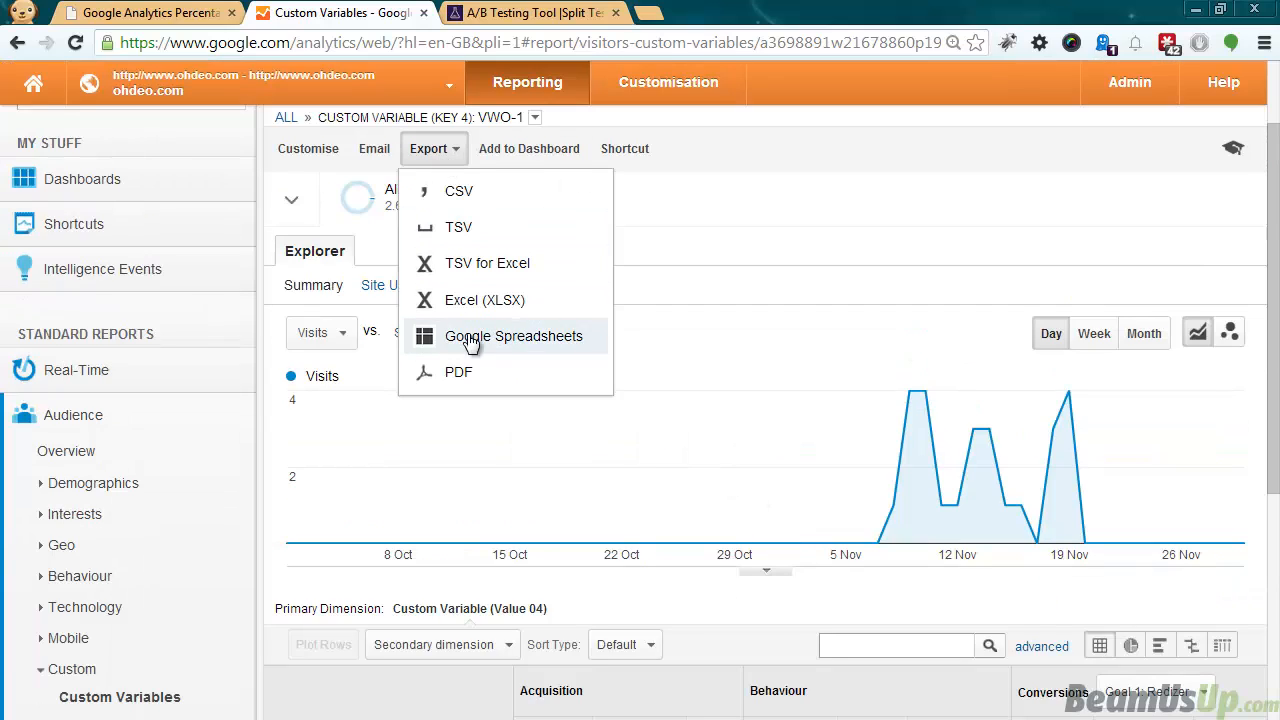
left_click(458, 192)
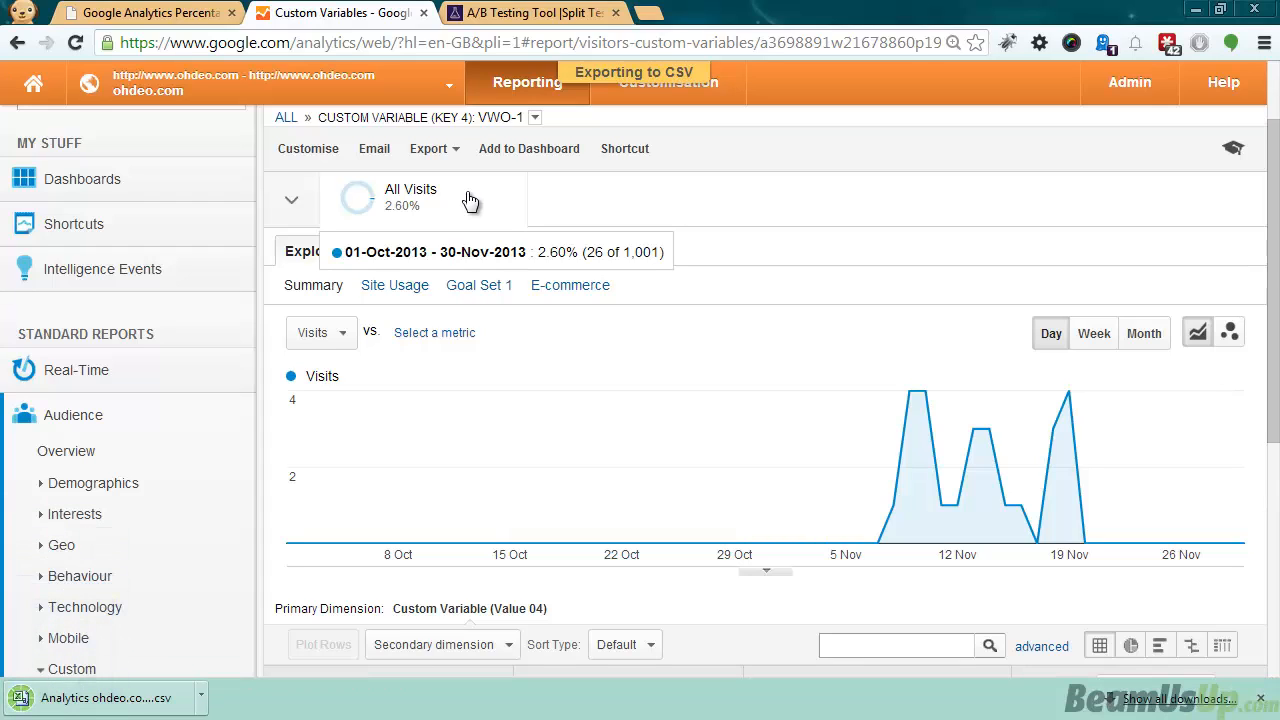
mouse_move(150, 12)
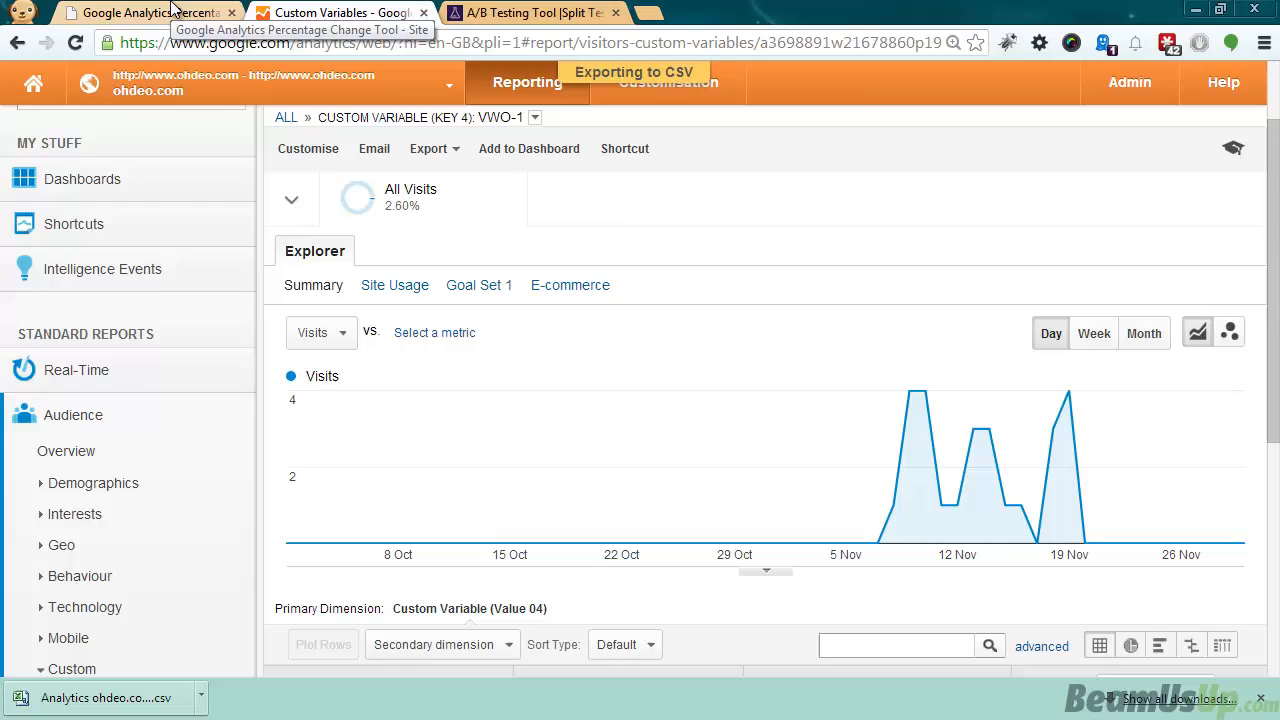
left_click(150, 12)
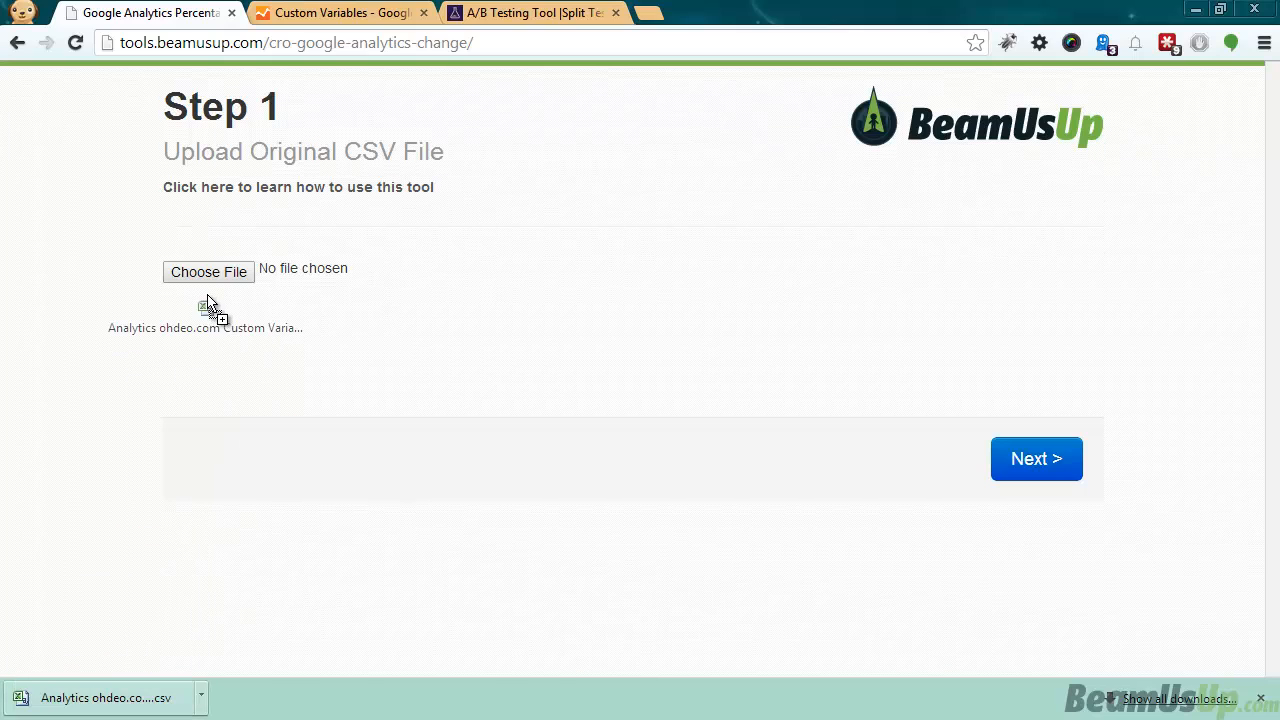
Upload the exported CSV, keep Control as the control group, and download the change file
left_click(208, 272)
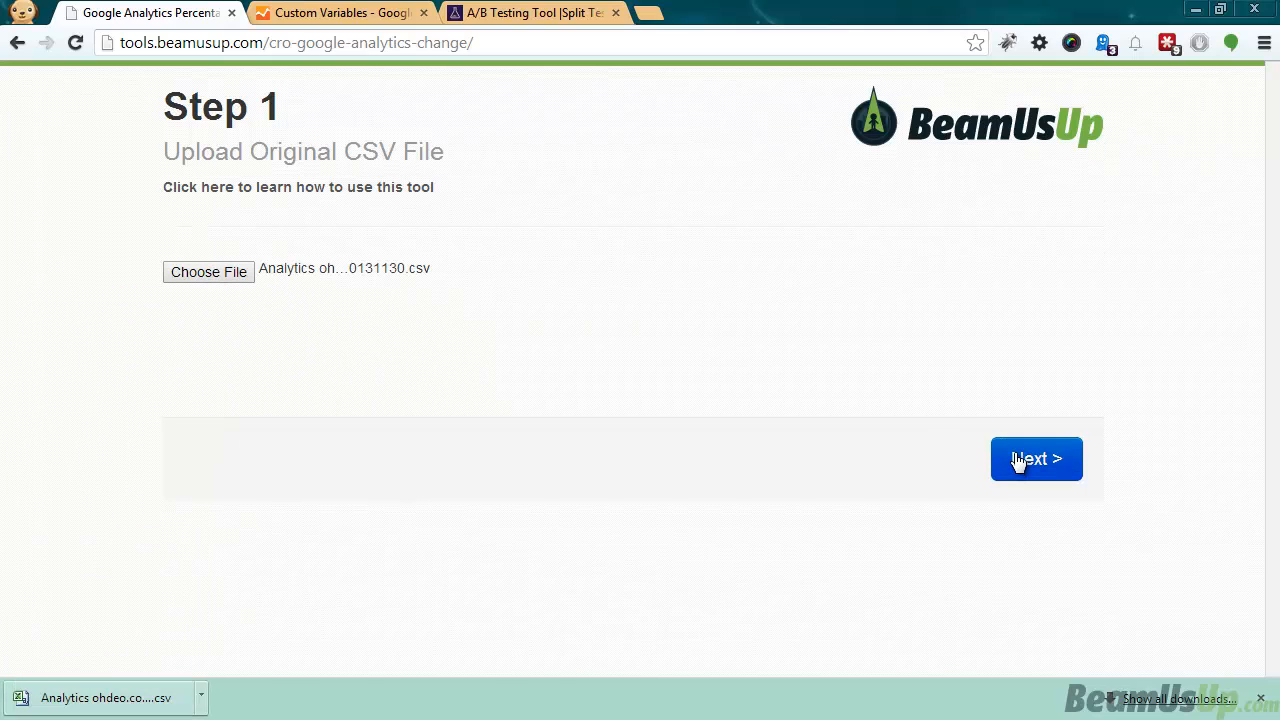
left_click(1036, 458)
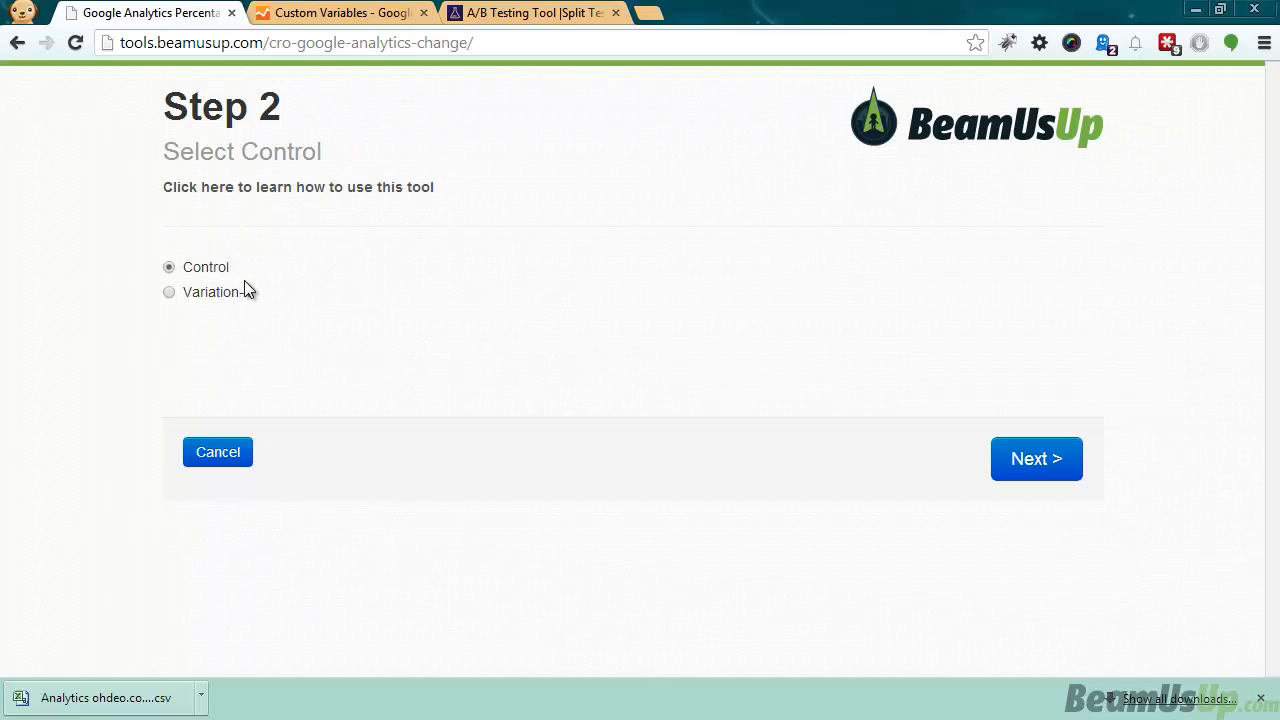
left_click(1036, 458)
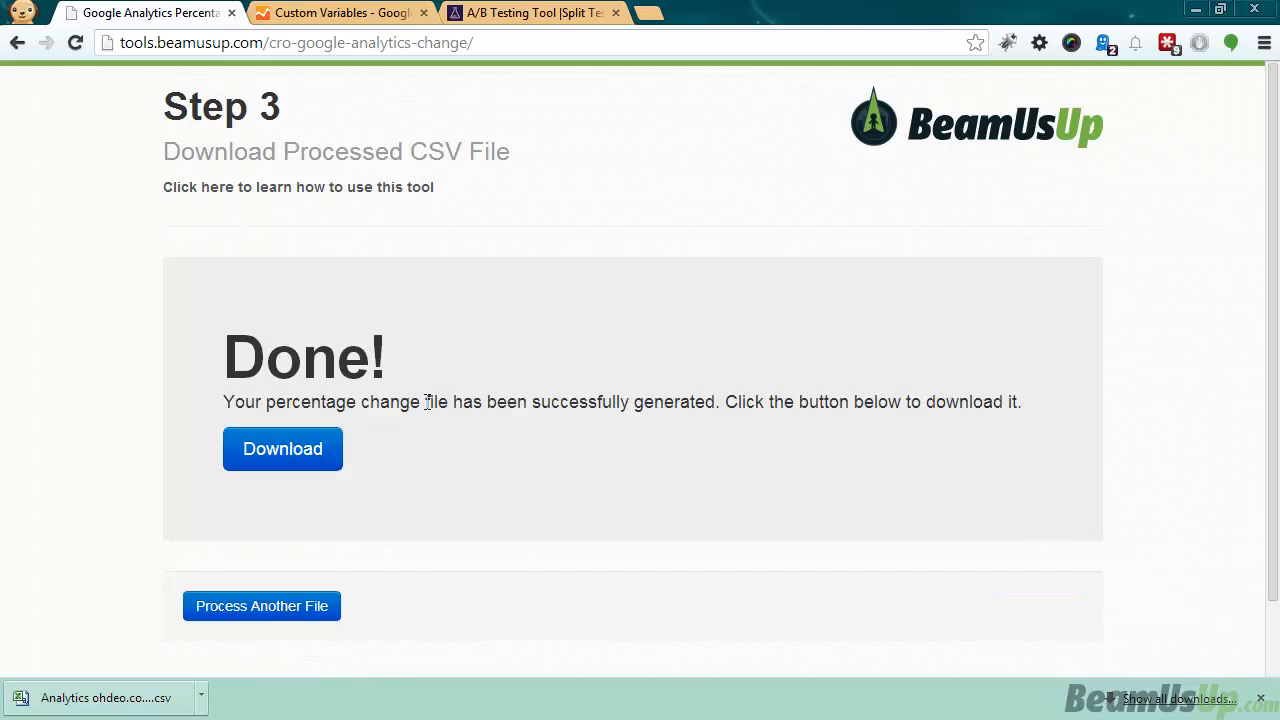
left_click(282, 448)
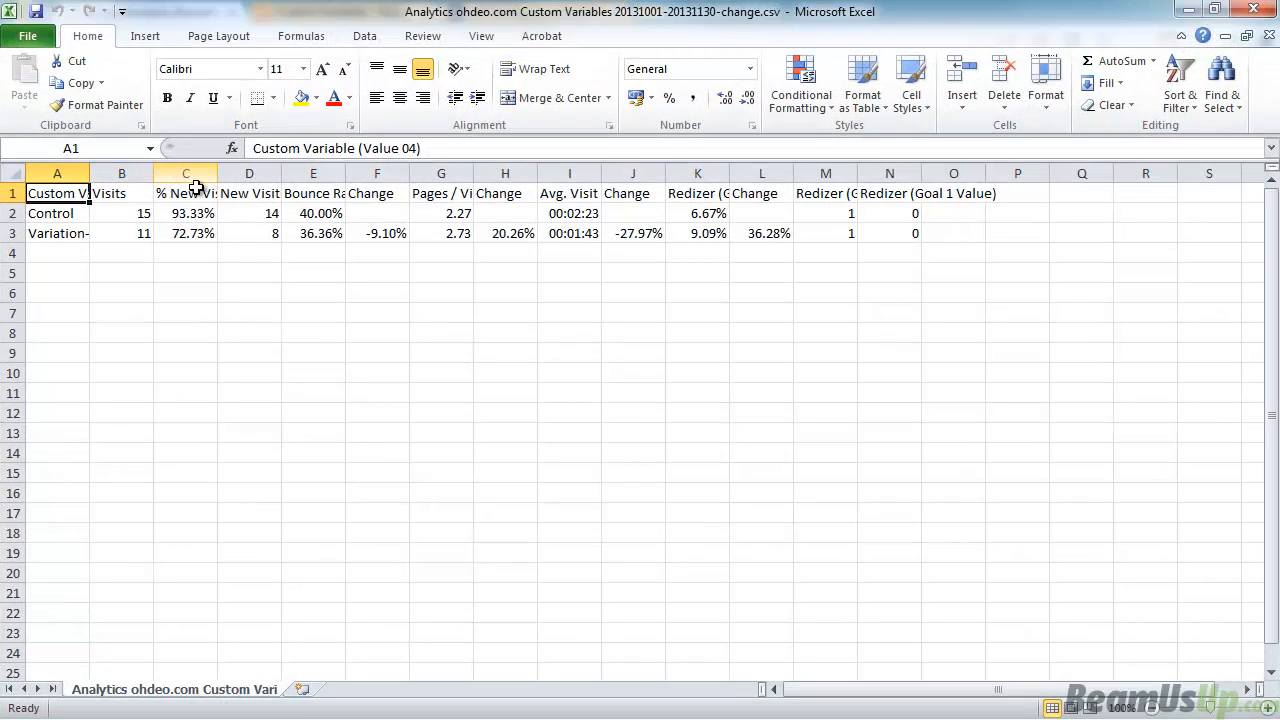
mouse_move(358, 222)
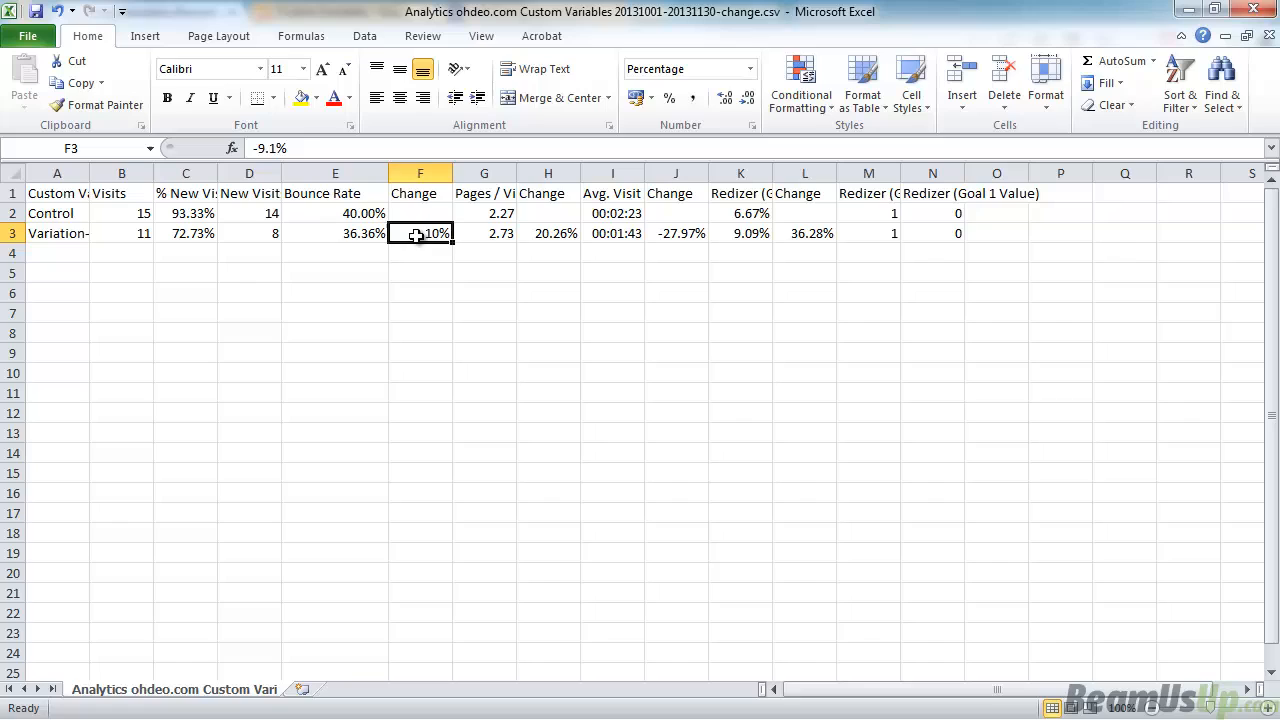
Review Variation-1's changes: 20.26% pages per visit, -27.97% visit duration, 36.28% conversion
left_click(548, 232)
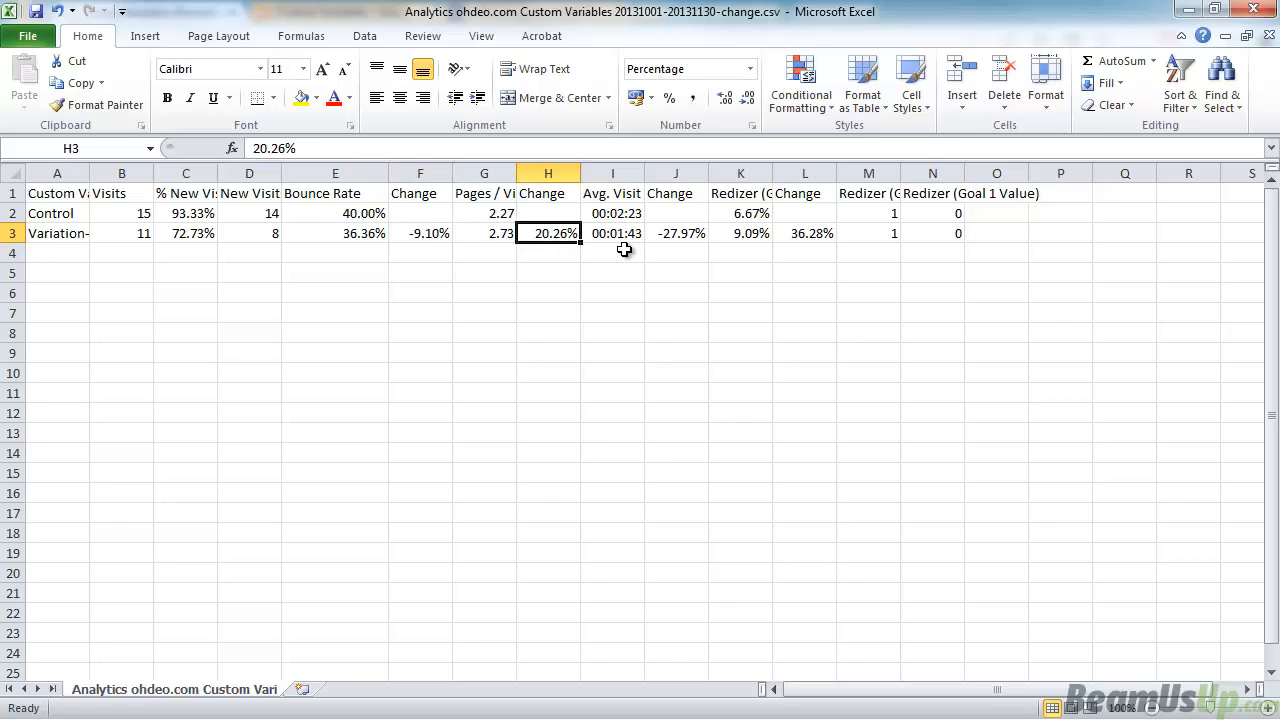
mouse_move(664, 240)
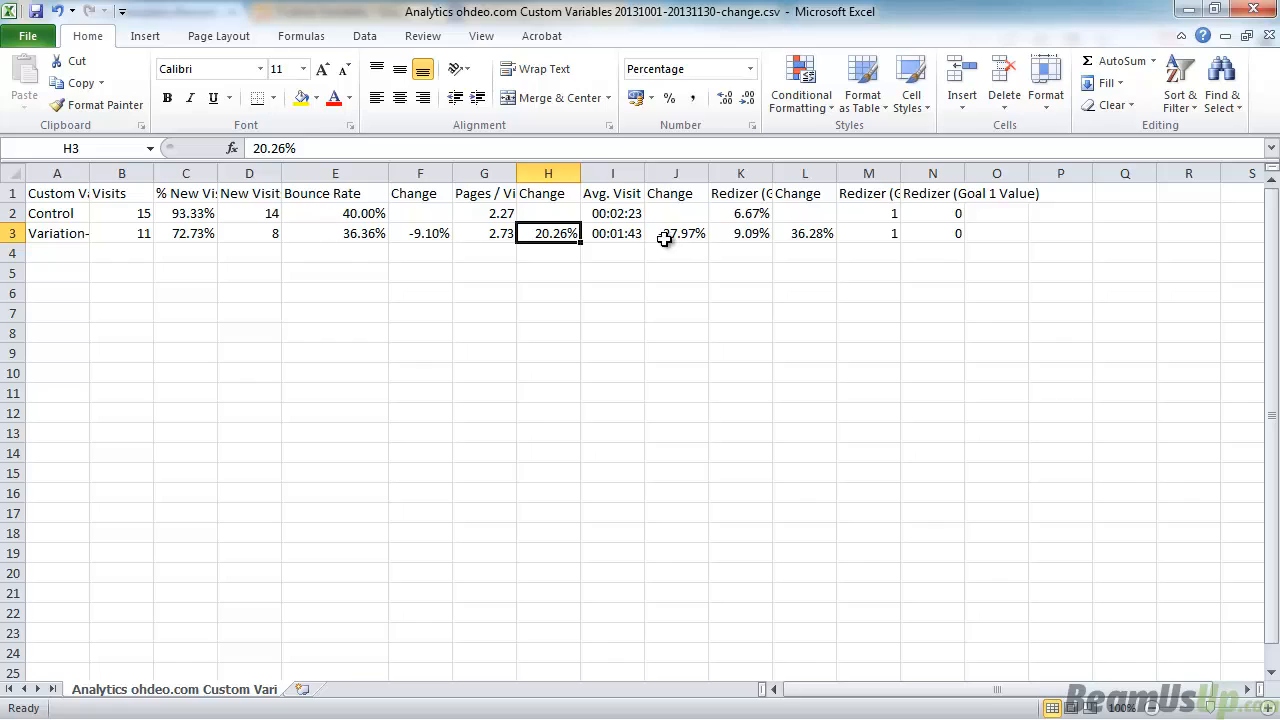
left_click(676, 232)
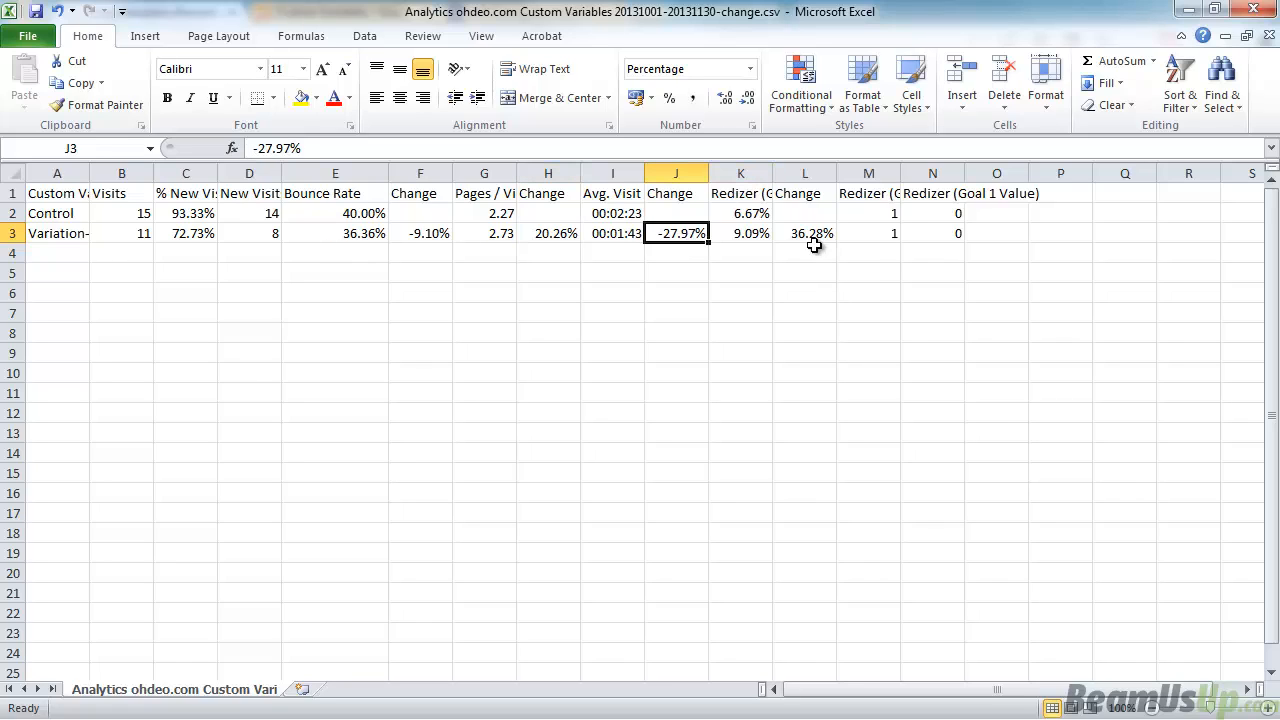
left_click(804, 232)
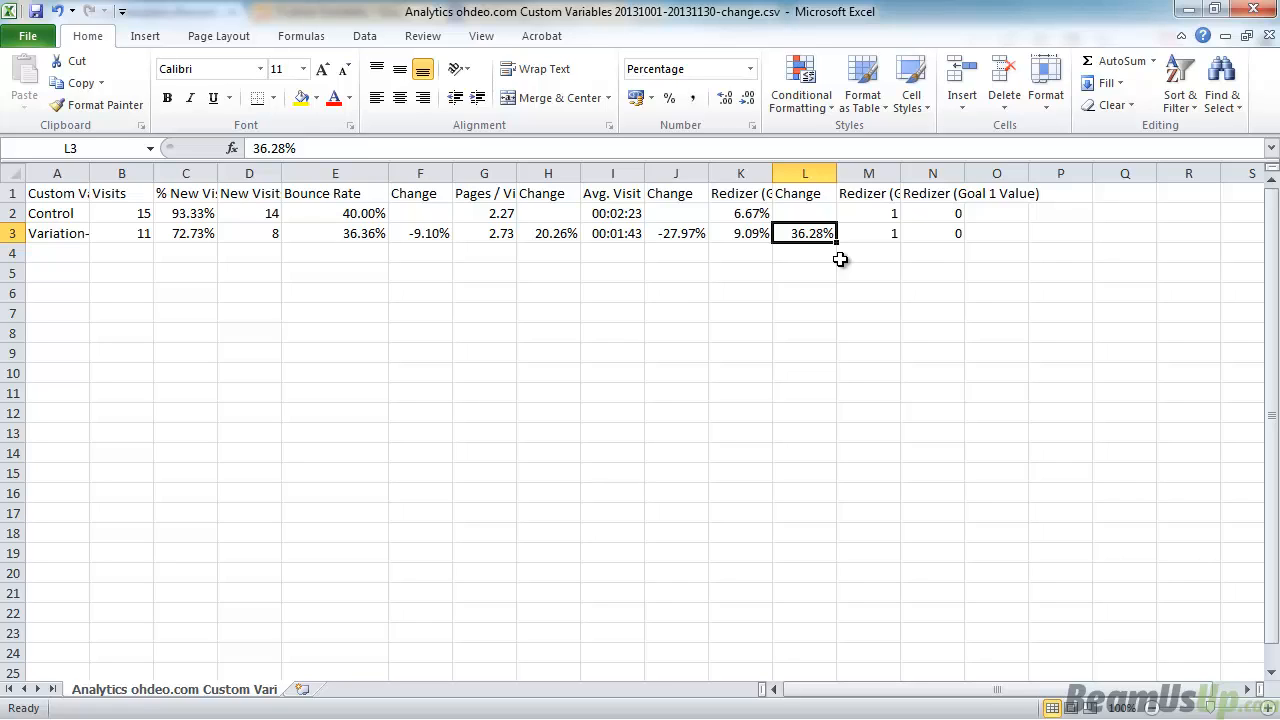
left_click_drag(836, 172, 828, 172)
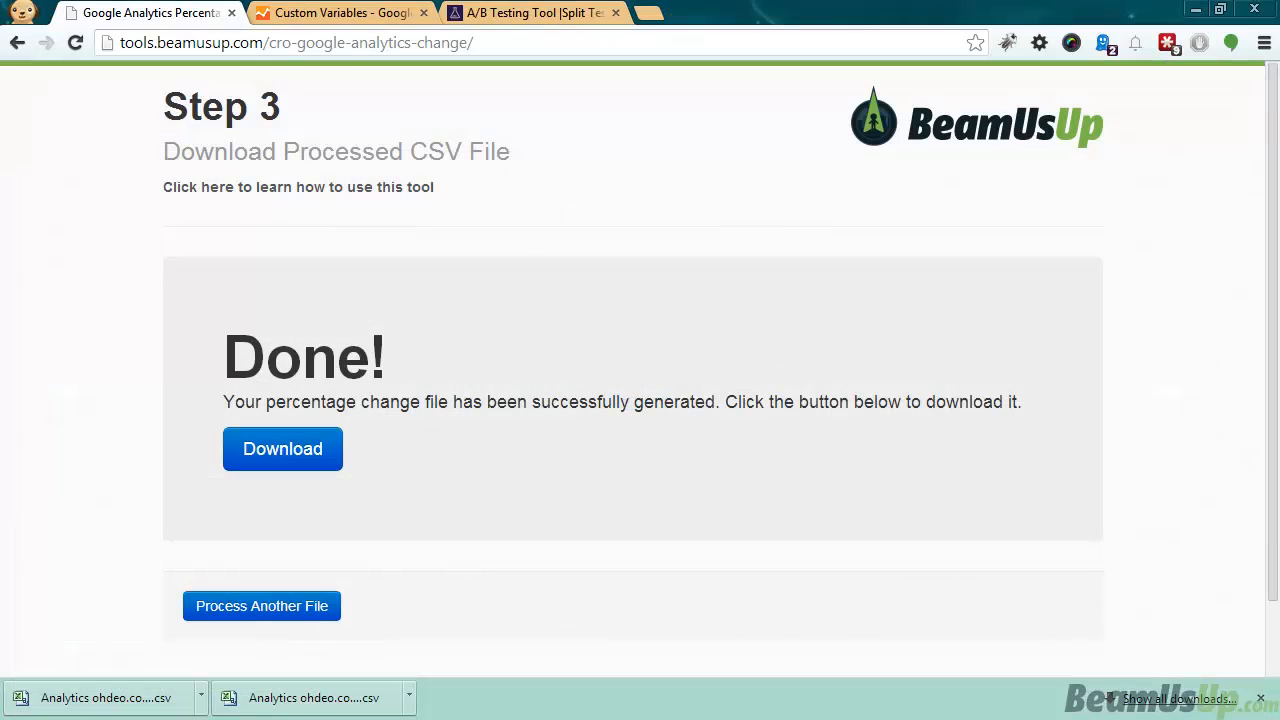
Process the ecommerce export CSV as another file, generating its change file with Control as baseline
left_click(260, 604)
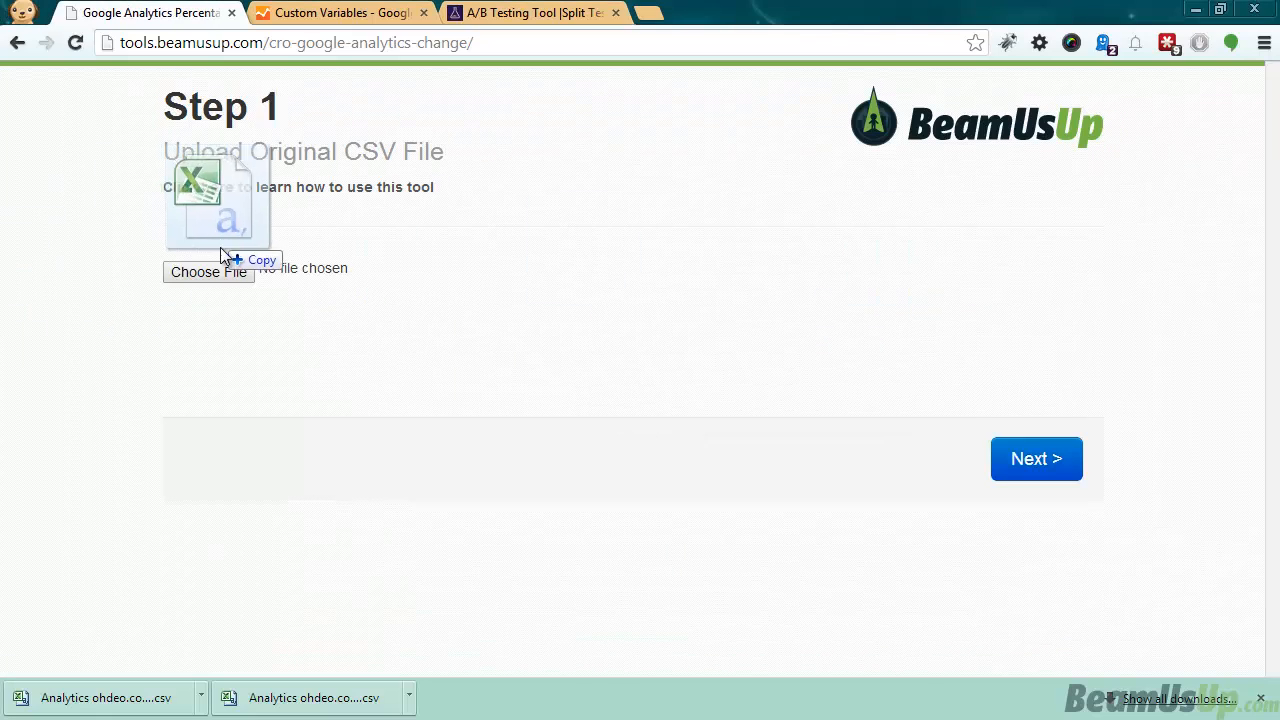
left_click(1036, 458)
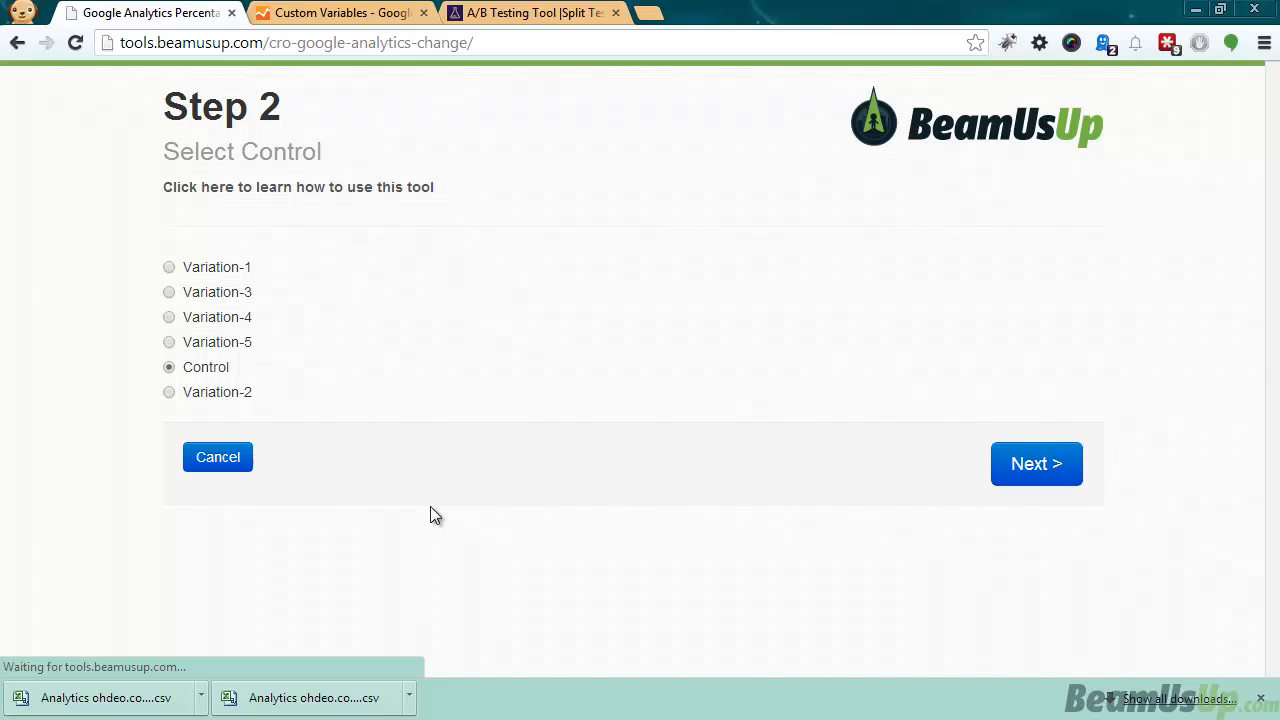
mouse_move(270, 344)
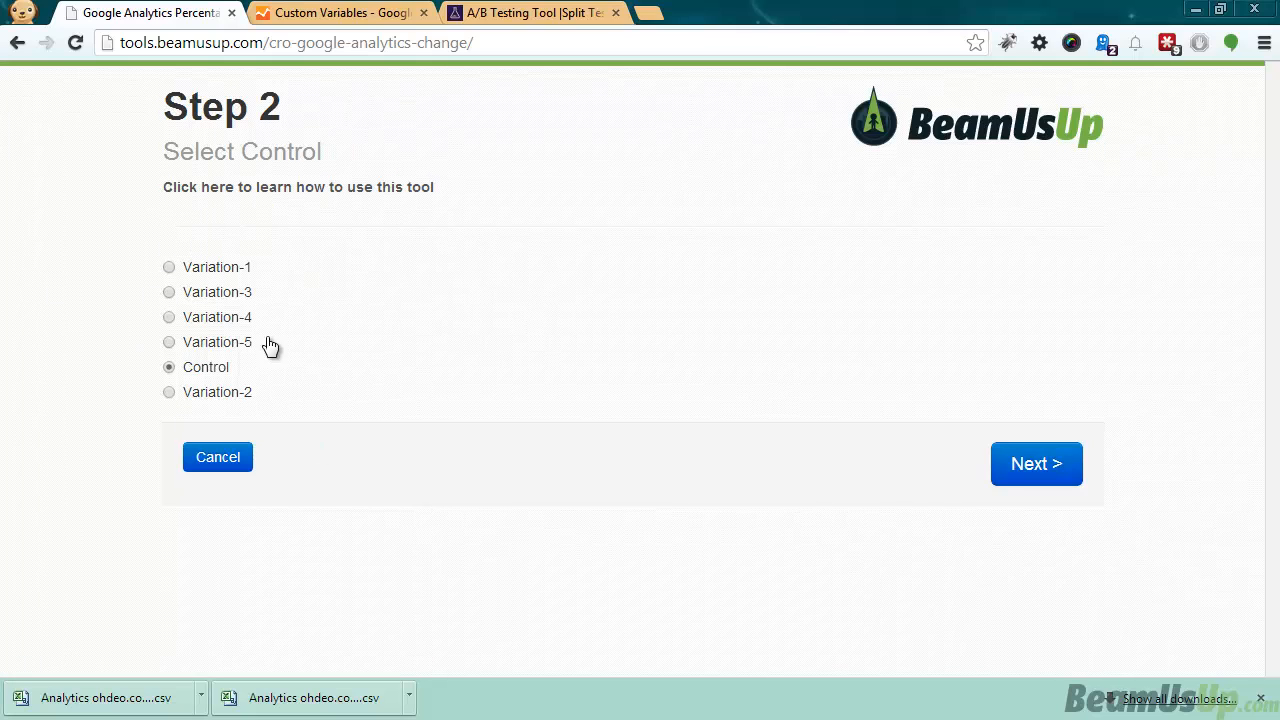
mouse_move(1092, 470)
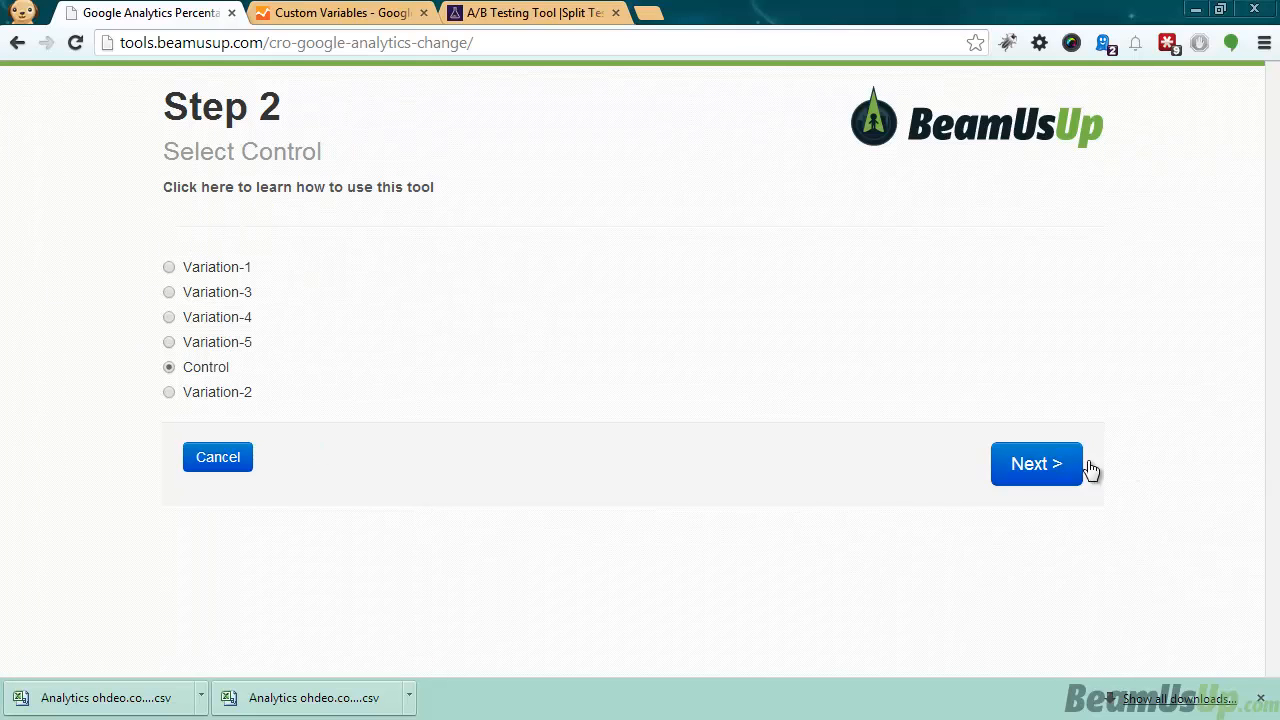
left_click(1036, 464)
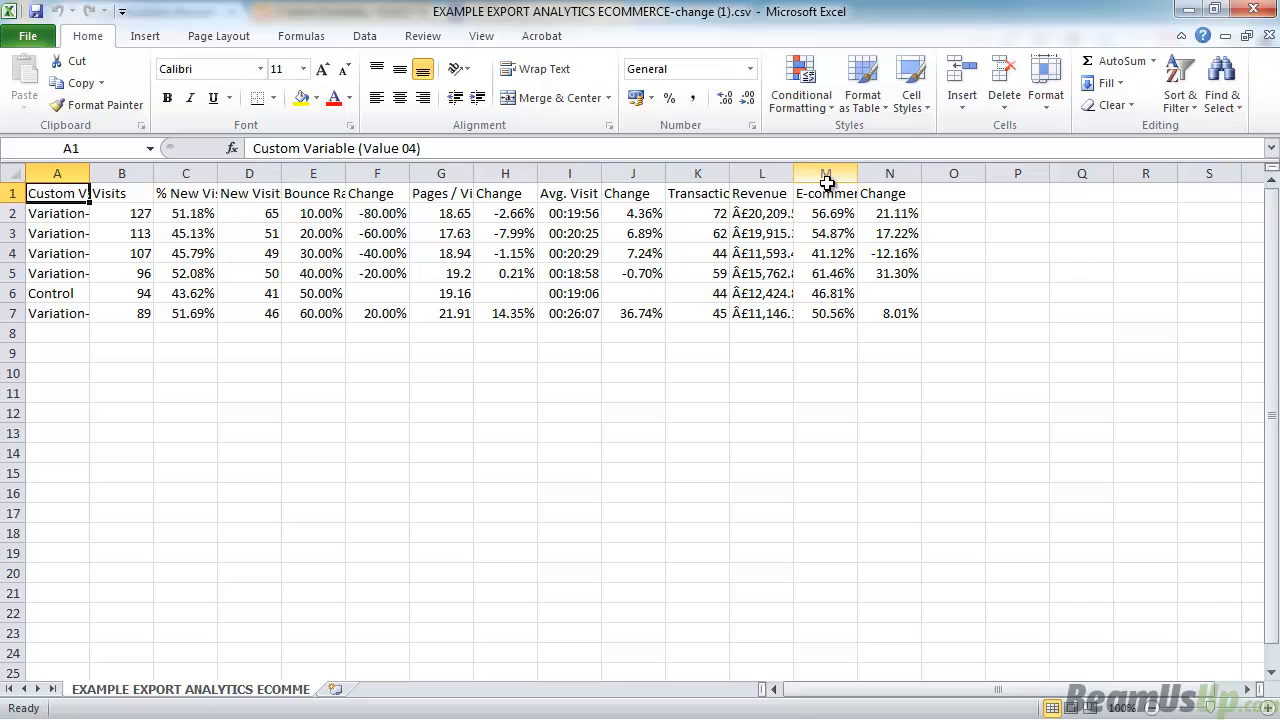
Resize the e-commerce conversion rate and Transactions columns so values like 31.30% fit
left_click_drag(792, 172, 832, 172)
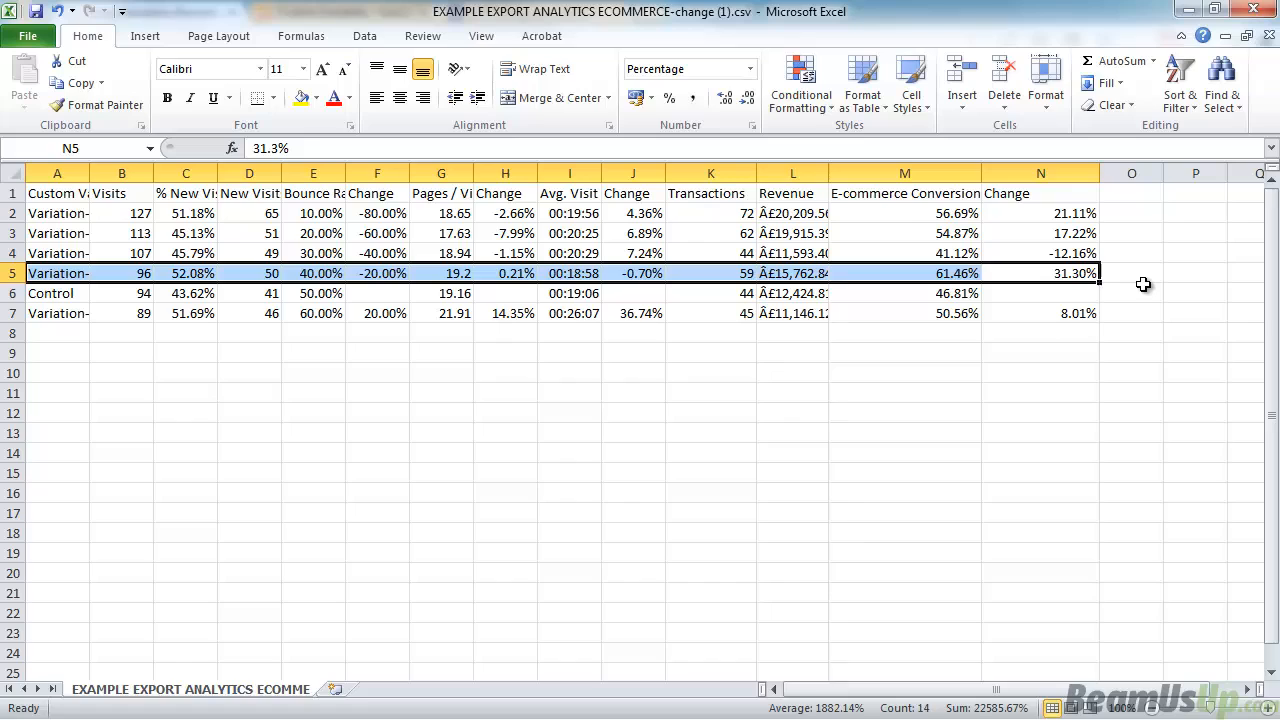
left_click_drag(836, 172, 792, 172)
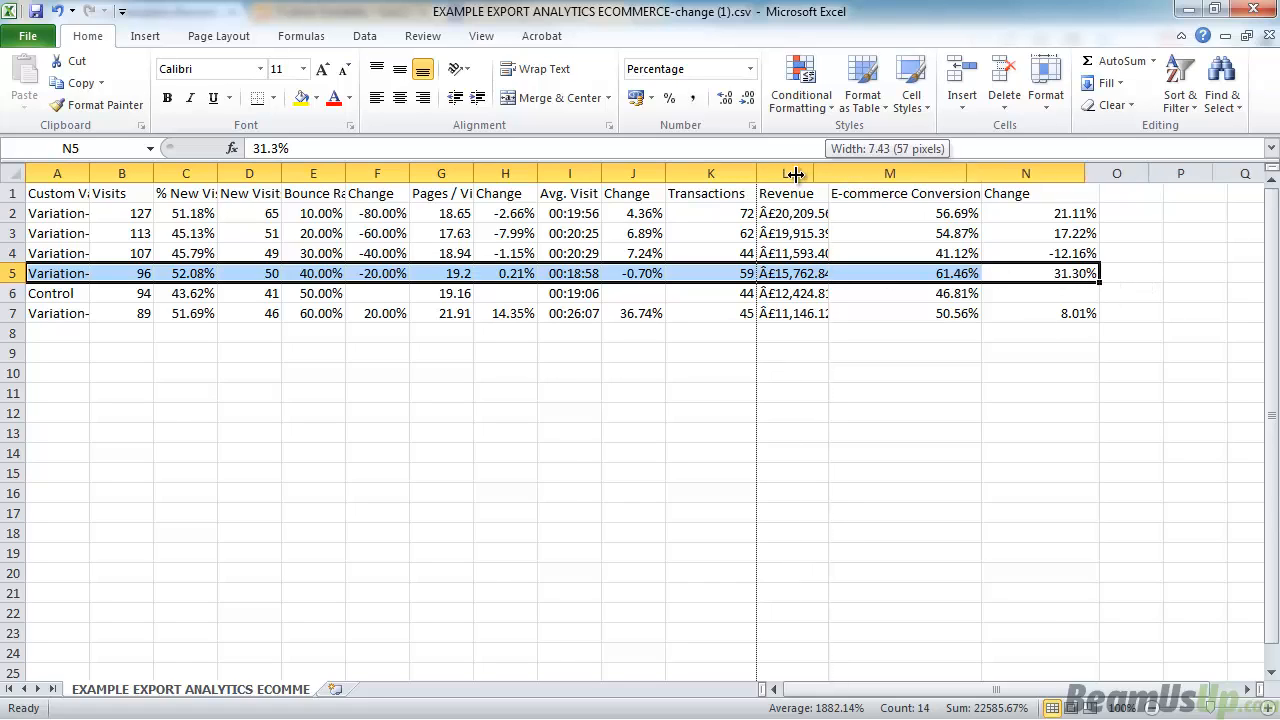
left_click_drag(796, 172, 768, 172)
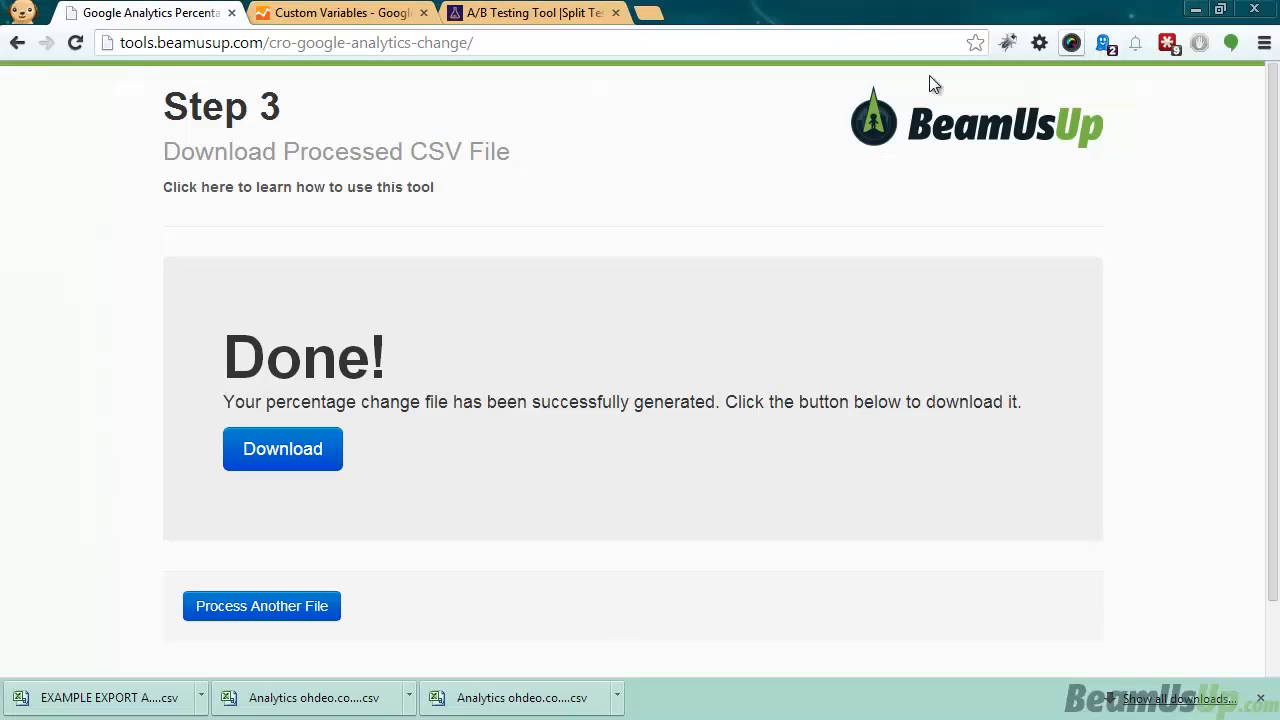
mouse_move(618, 420)
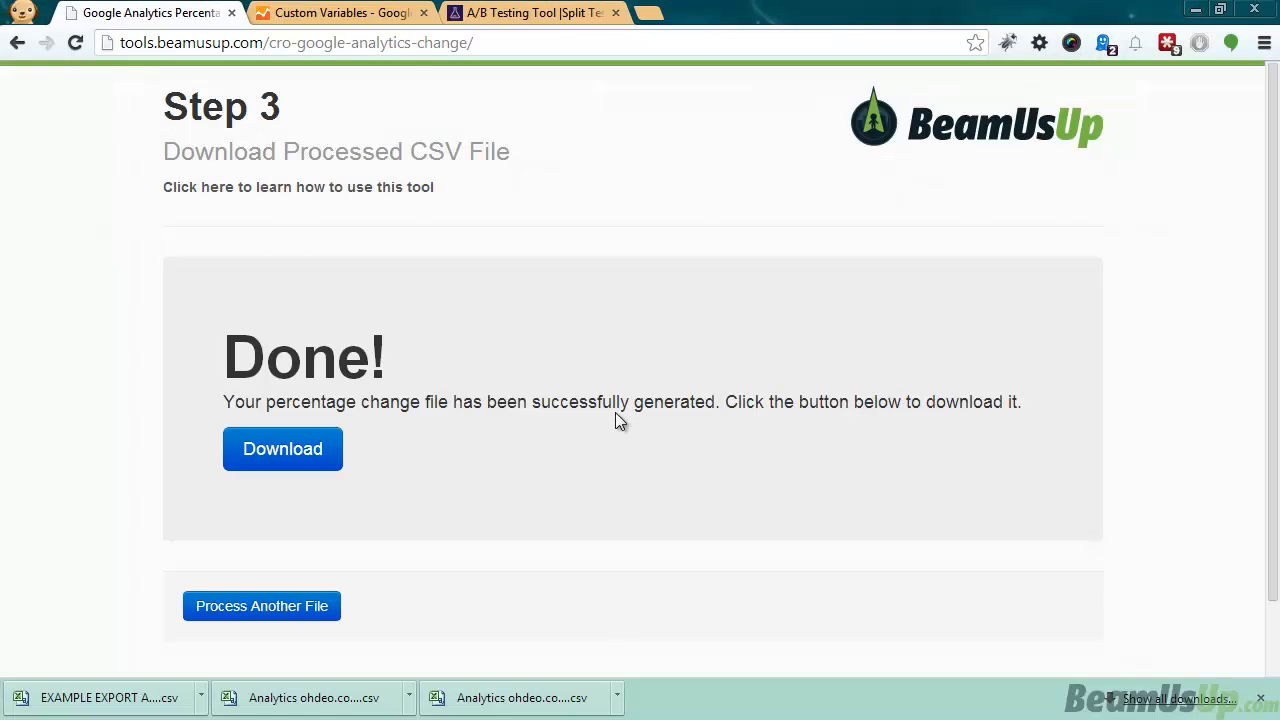